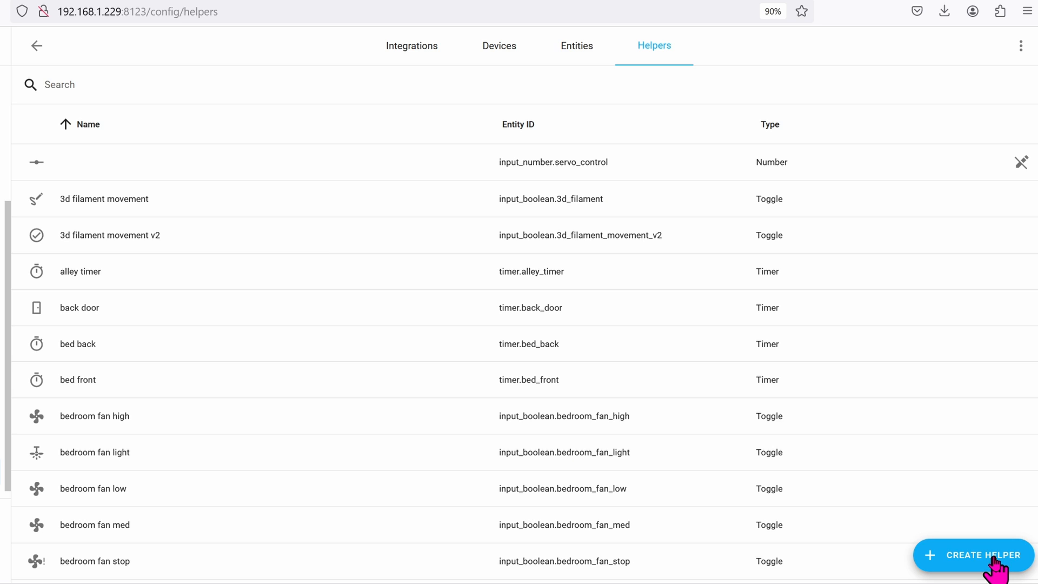
Search helpers for 'slee' to find the Hyundai esphome sleep toggle, then return to Settings.
{"action": "left_click", "coordinate": [981, 555]}
{"action": "type", "text": "slee"}
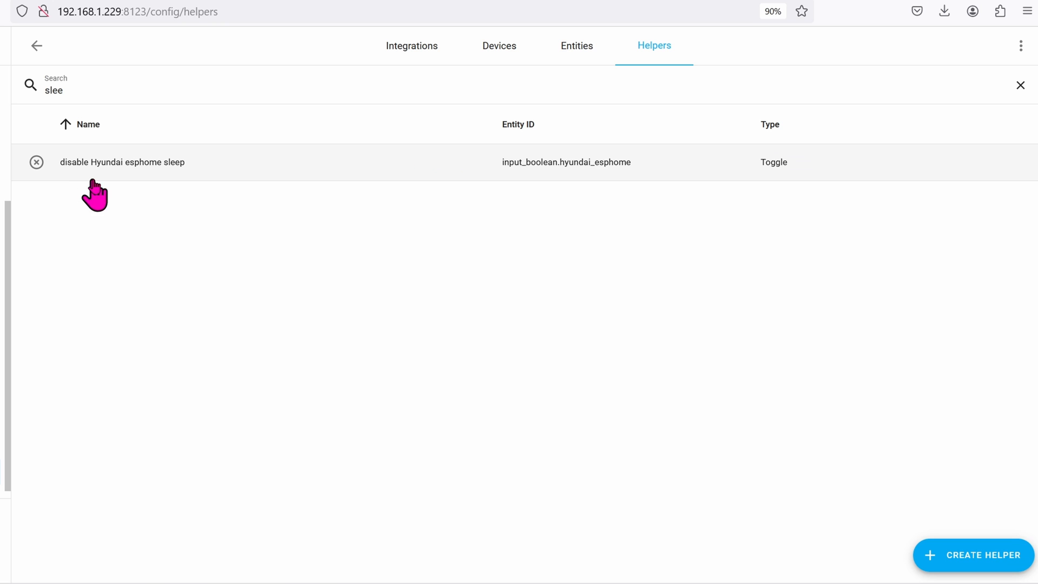
{"action": "mouse_move", "coordinate": [188, 194]}
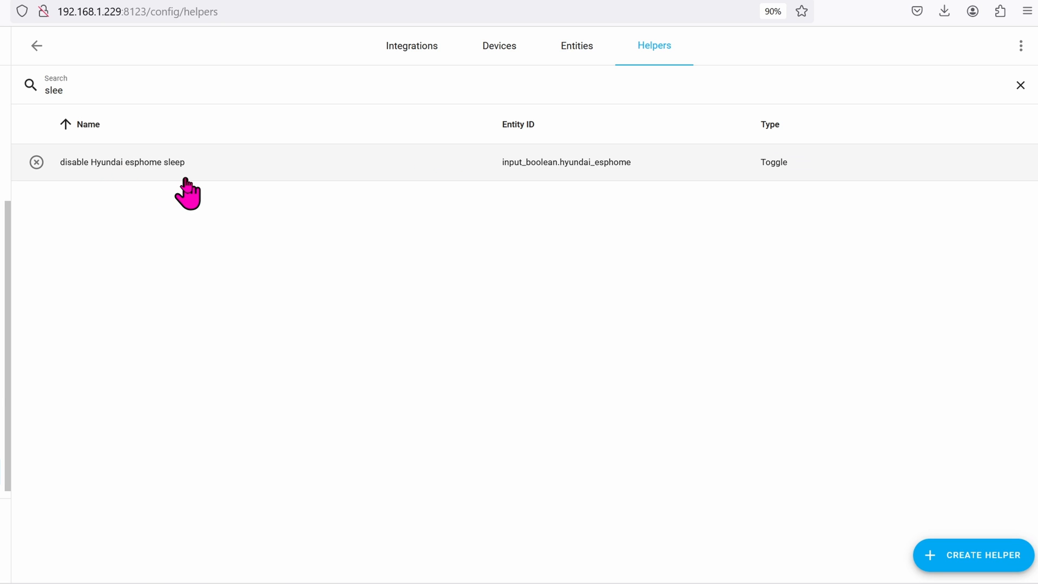
{"action": "left_click", "coordinate": [35, 45]}
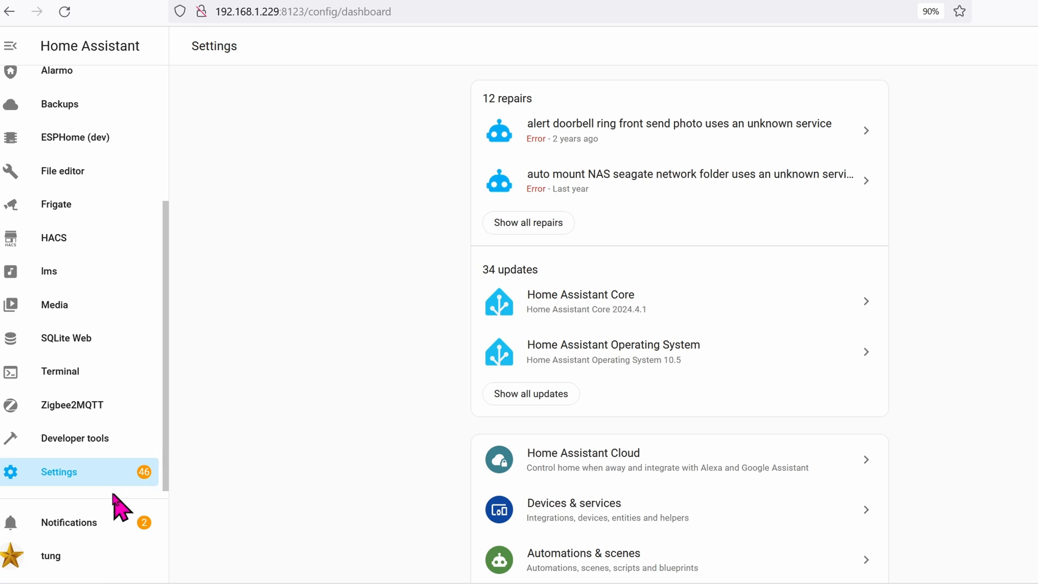
{"action": "mouse_move", "coordinate": [620, 567]}
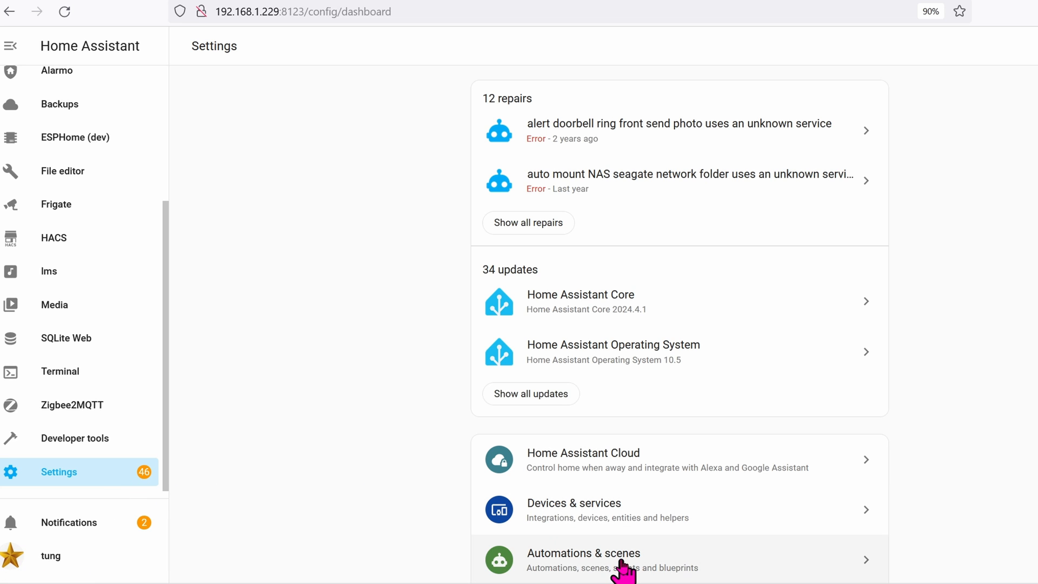
Open Automations & scenes and filter the list by 'sleep'.
{"action": "left_click", "coordinate": [583, 552]}
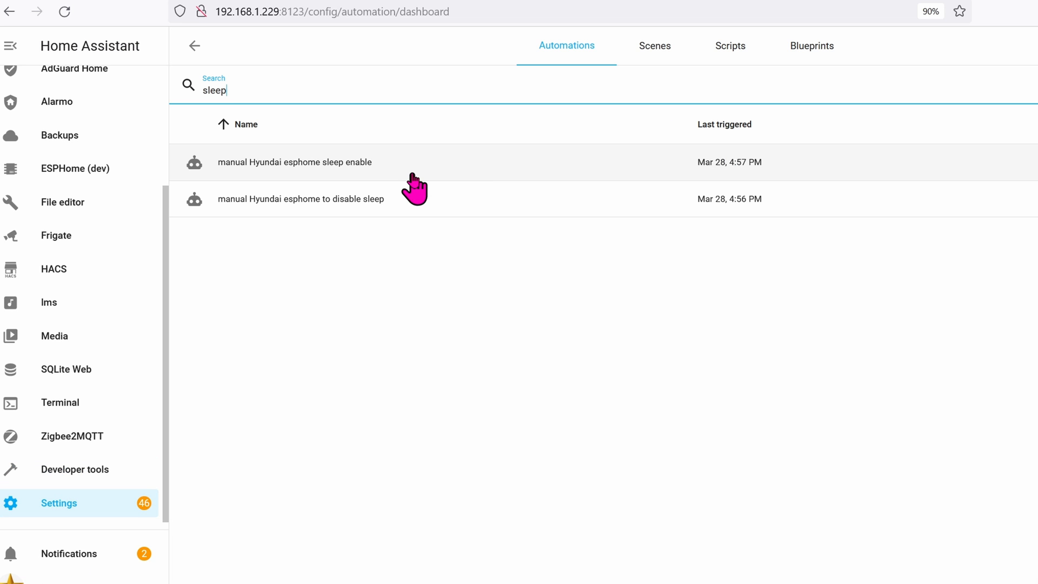
{"action": "mouse_move", "coordinate": [361, 185]}
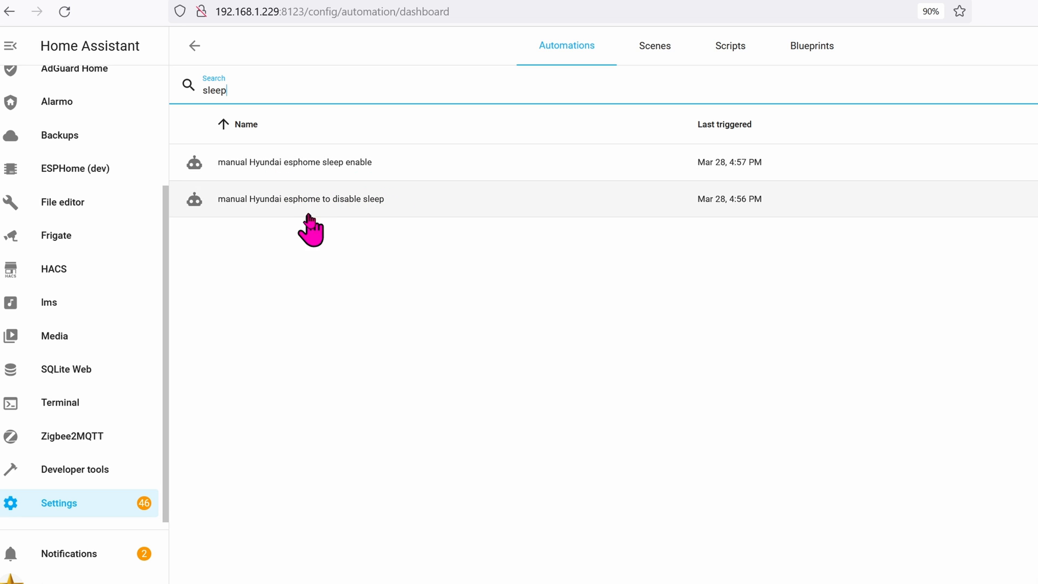
{"action": "mouse_move", "coordinate": [443, 198]}
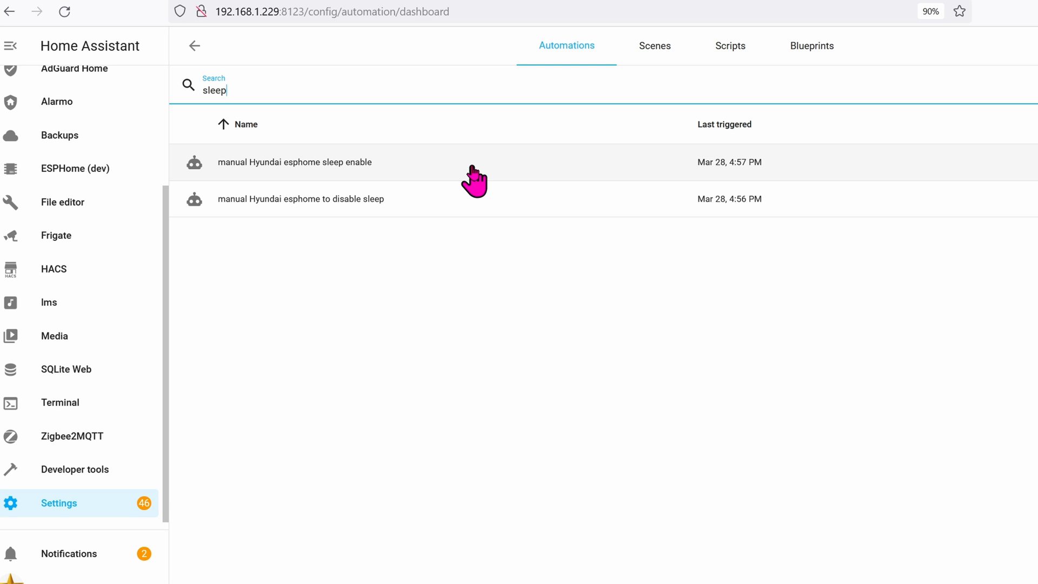
Open 'manual Hyundai esphome sleep enable' and view its MQTT and Telegram actions in YAML.
{"action": "left_click", "coordinate": [294, 162]}
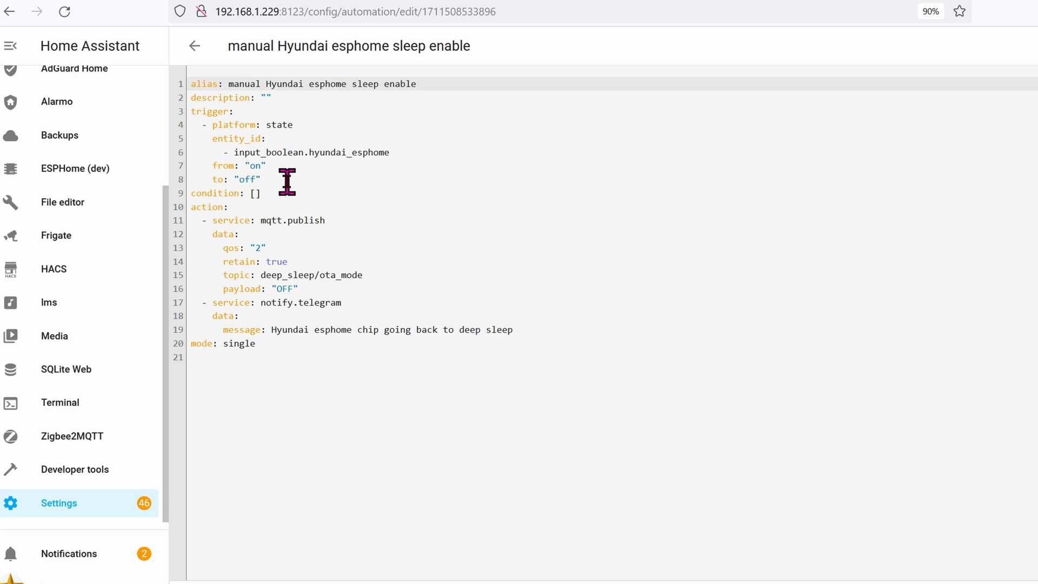
{"action": "mouse_move", "coordinate": [422, 309]}
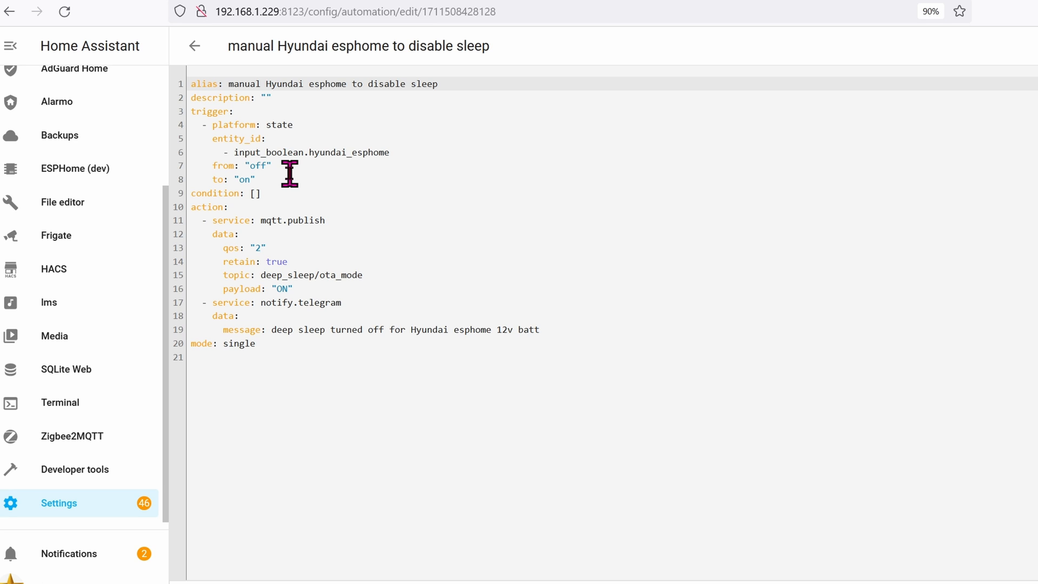
{"action": "mouse_move", "coordinate": [292, 186]}
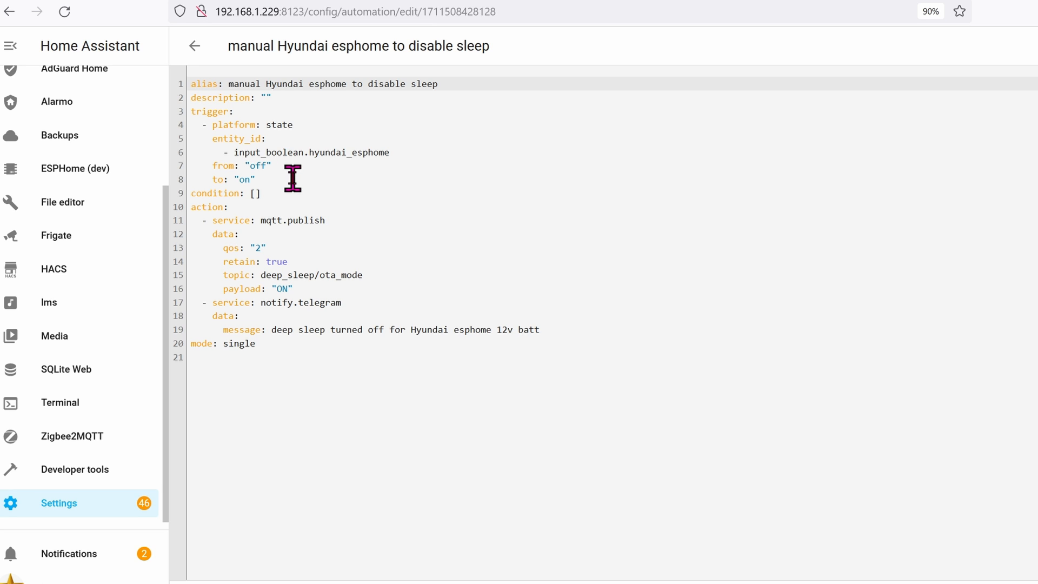
{"action": "mouse_move", "coordinate": [412, 280]}
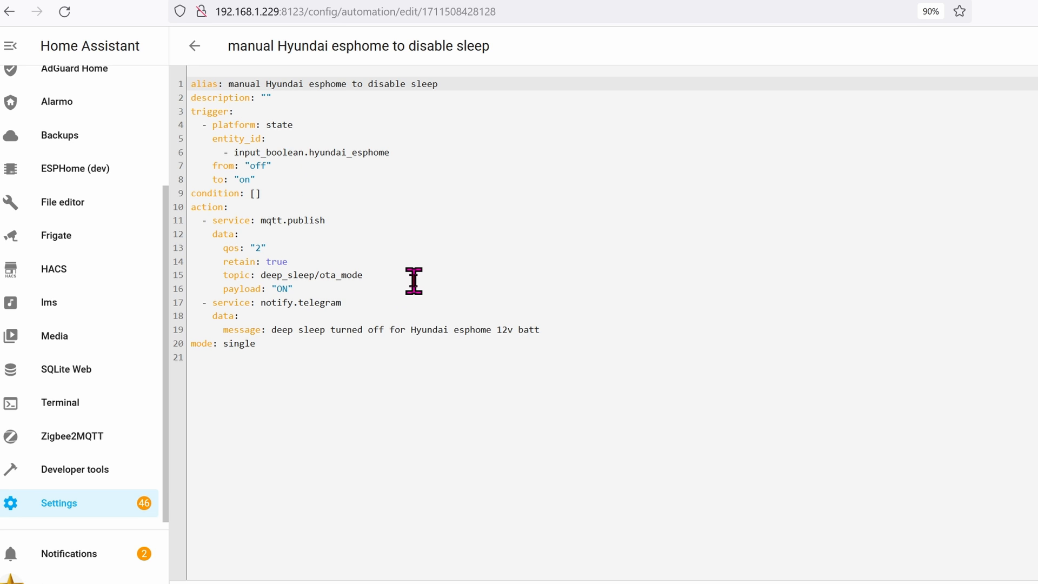
{"action": "mouse_move", "coordinate": [406, 306]}
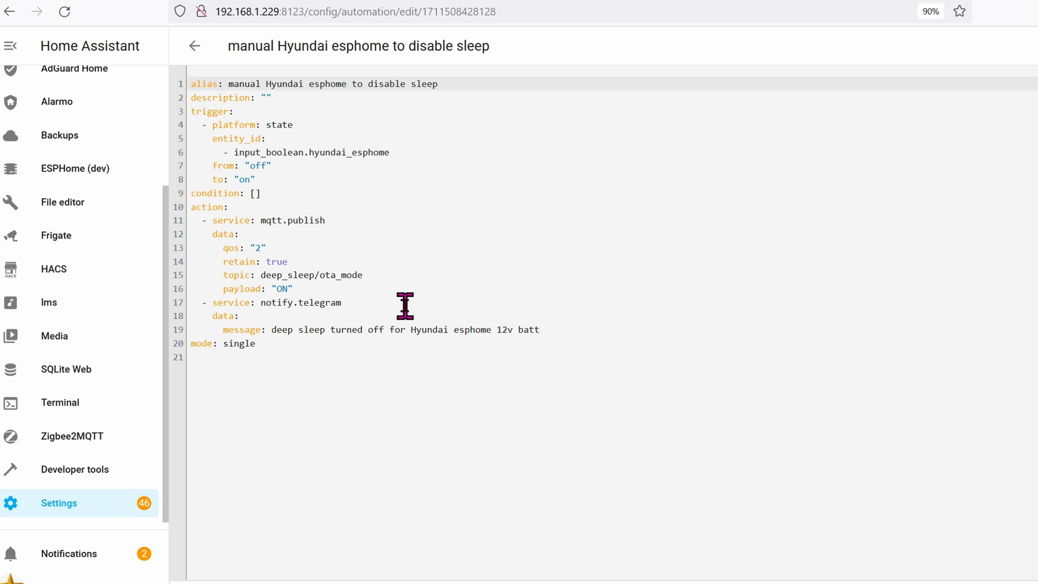